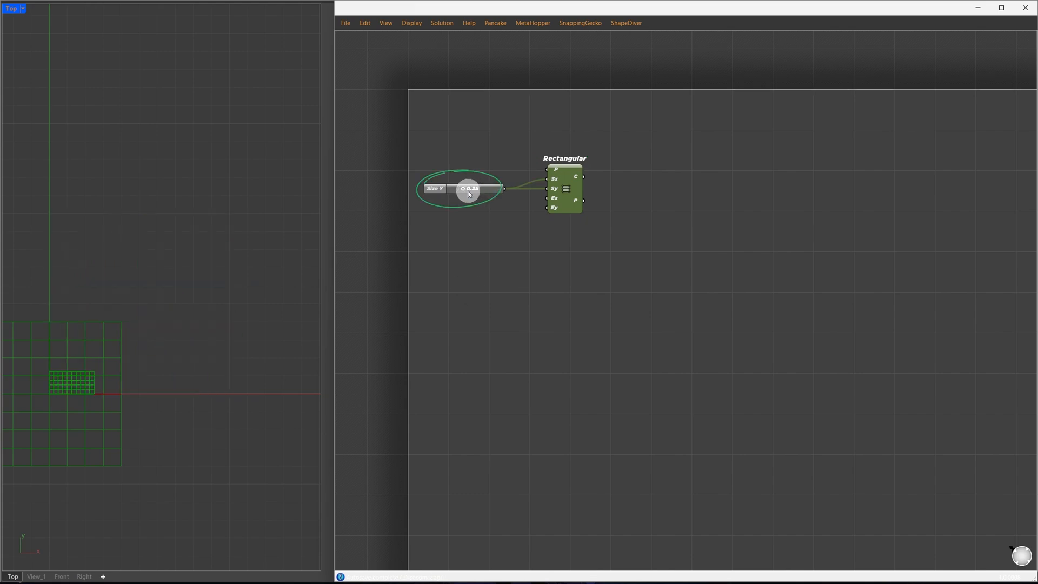
Set the grid Size Y slider, add a Point parameter and wire the grid points into Voronoi
left_click_drag(468, 188, 477, 188)
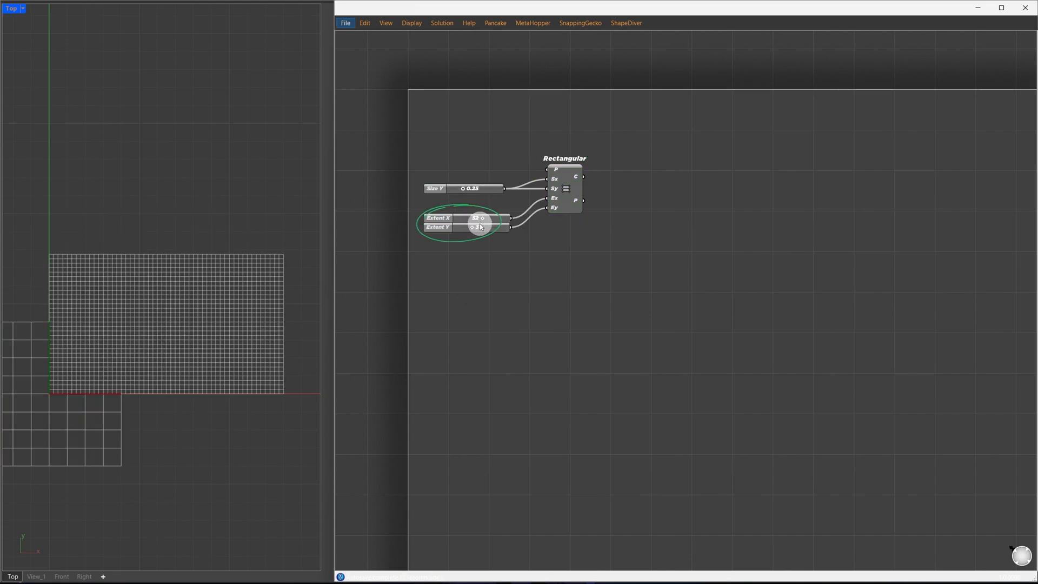
type("po")
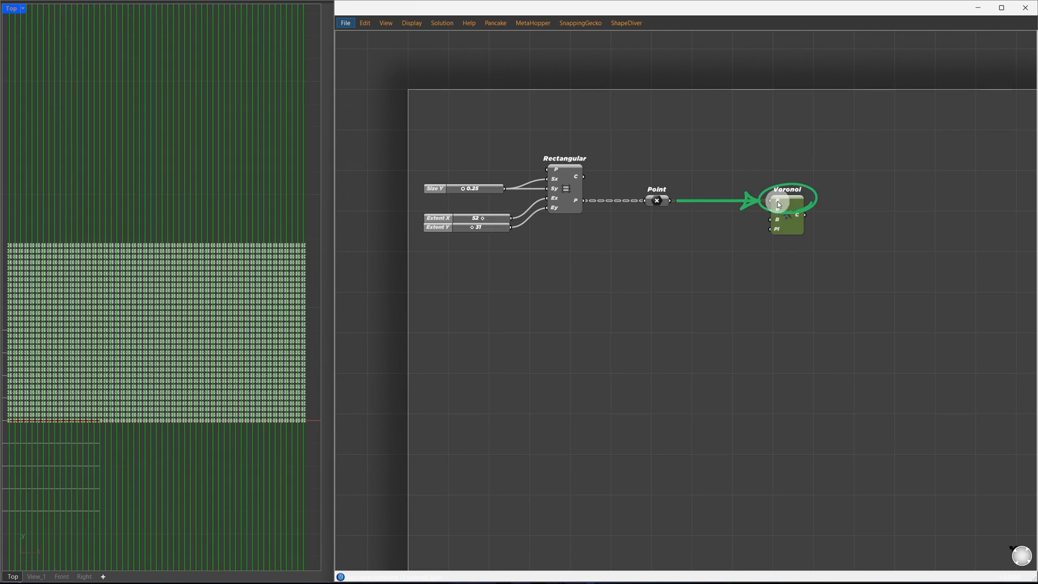
left_click(778, 201)
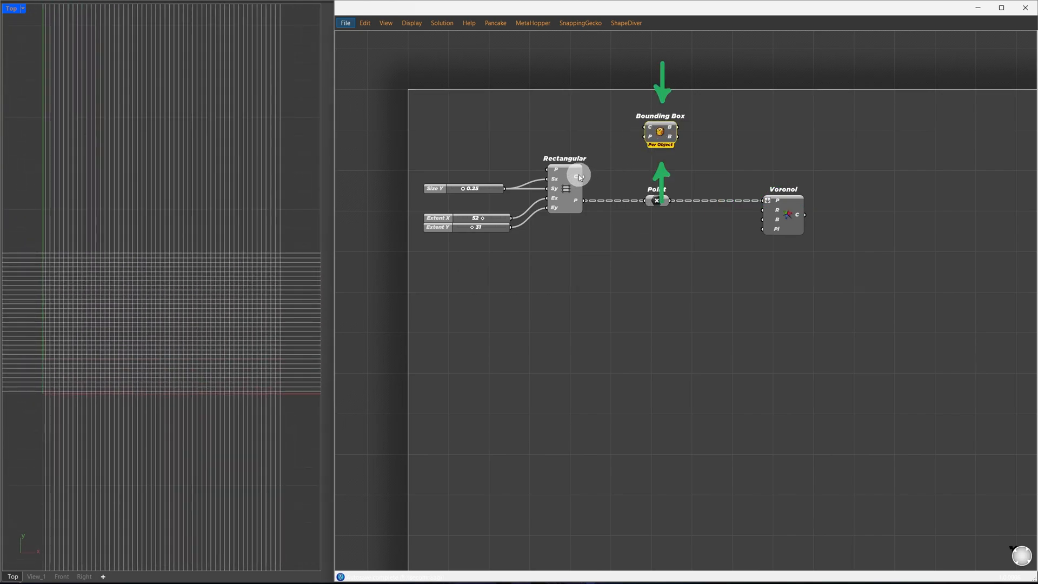
Set Bounding Box to Union Box and wire it into the Voronoi boundary input
right_click(650, 128)
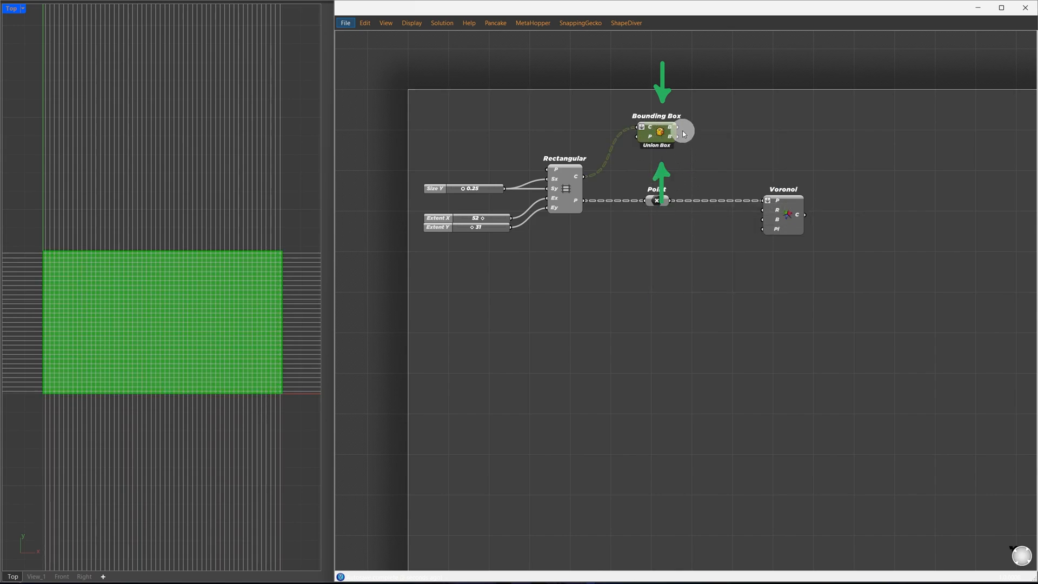
left_click_drag(682, 134, 764, 221)
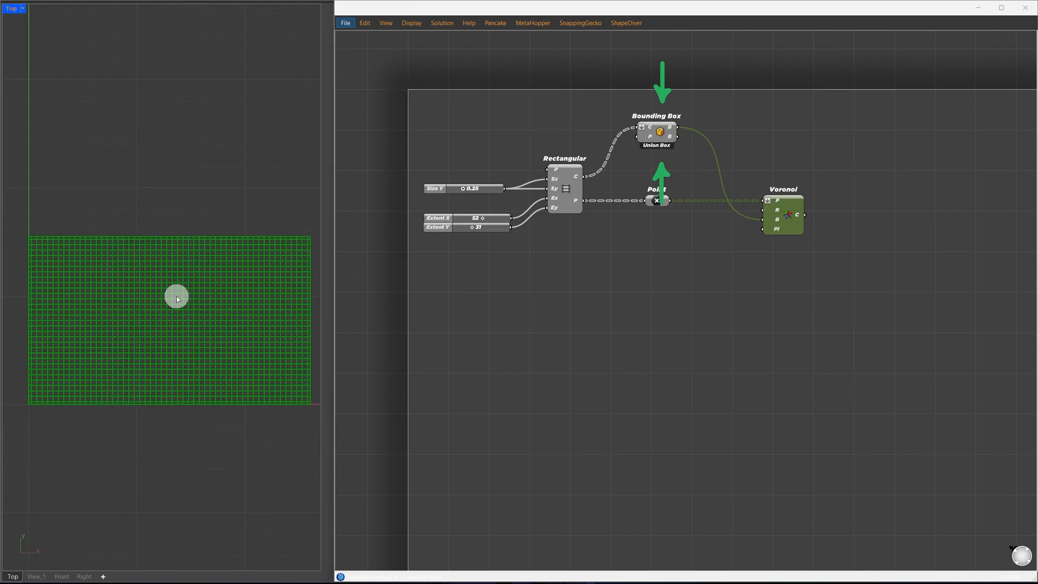
mouse_move(610, 317)
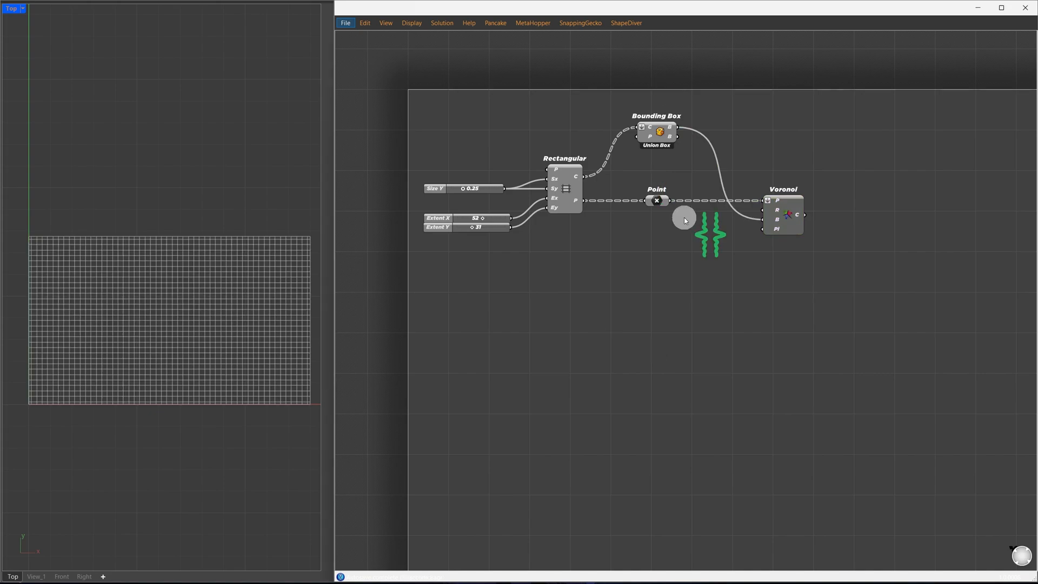
Shift the Voronoi aside for a Move step and explode the Random Vector cluster
left_click_drag(683, 219, 701, 226)
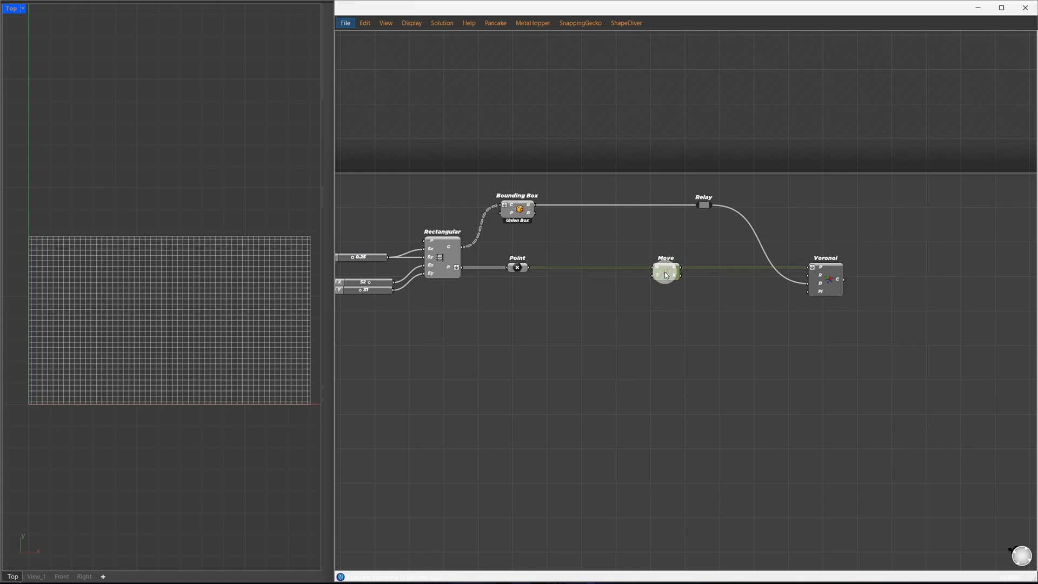
mouse_move(674, 272)
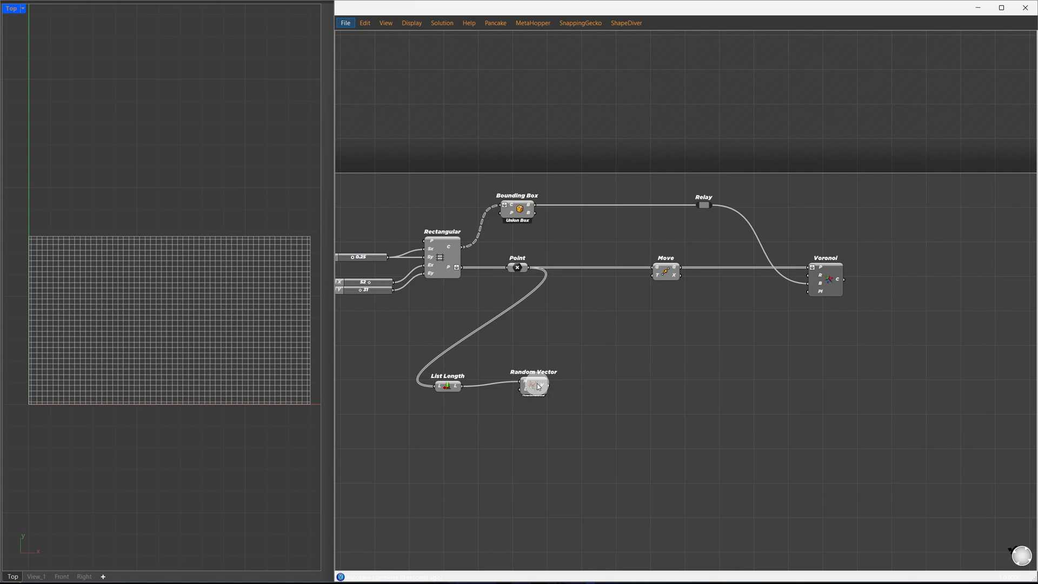
left_click(531, 386)
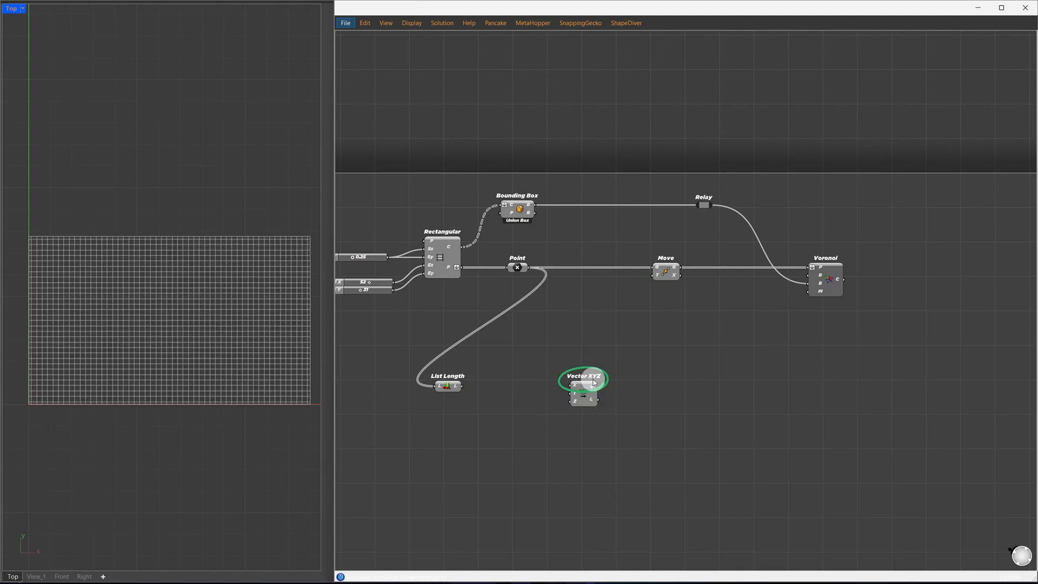
Lay out the two Random components beside Vector XYZ for the X and Y offsets
left_click_drag(583, 385, 691, 384)
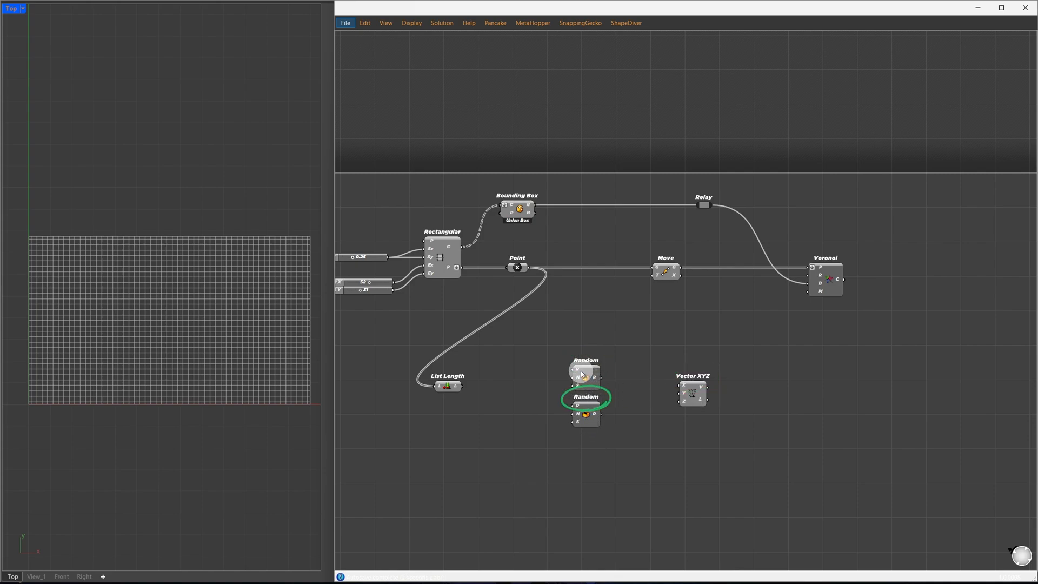
mouse_move(579, 373)
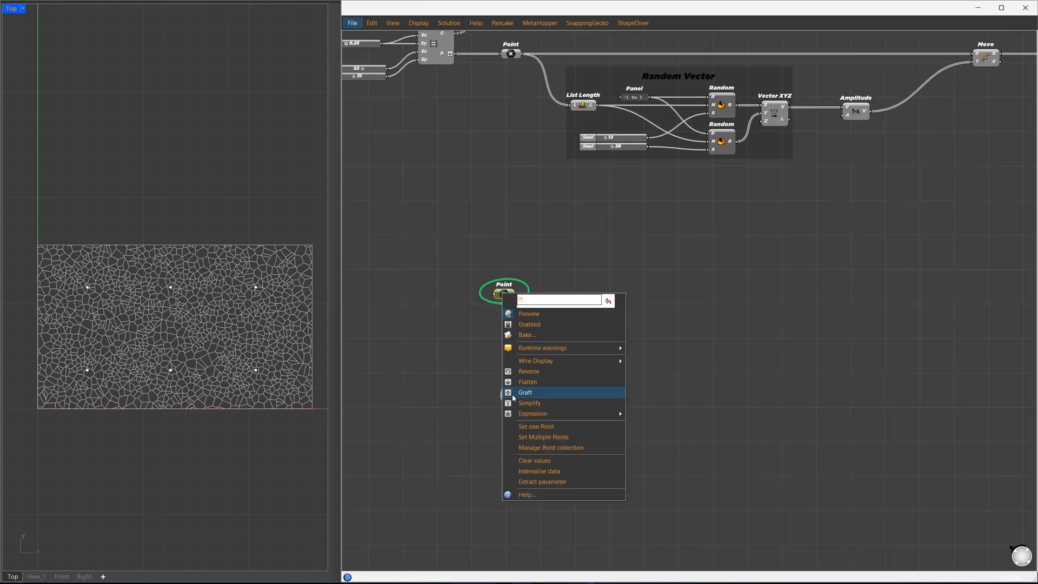
Graft the attractor points and wire the constructed domain into Remap Numbers' target
left_click(525, 392)
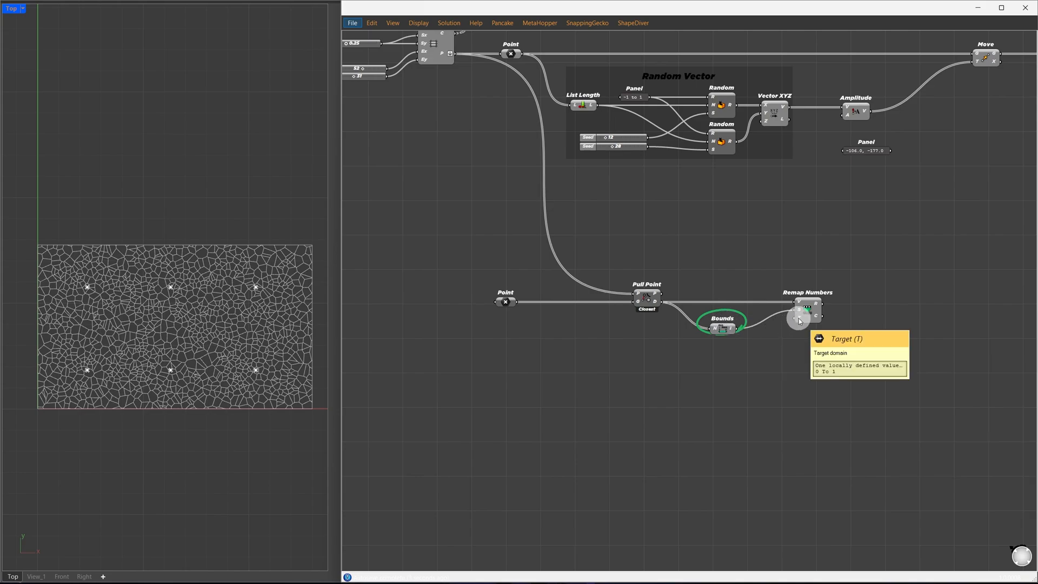
mouse_move(756, 350)
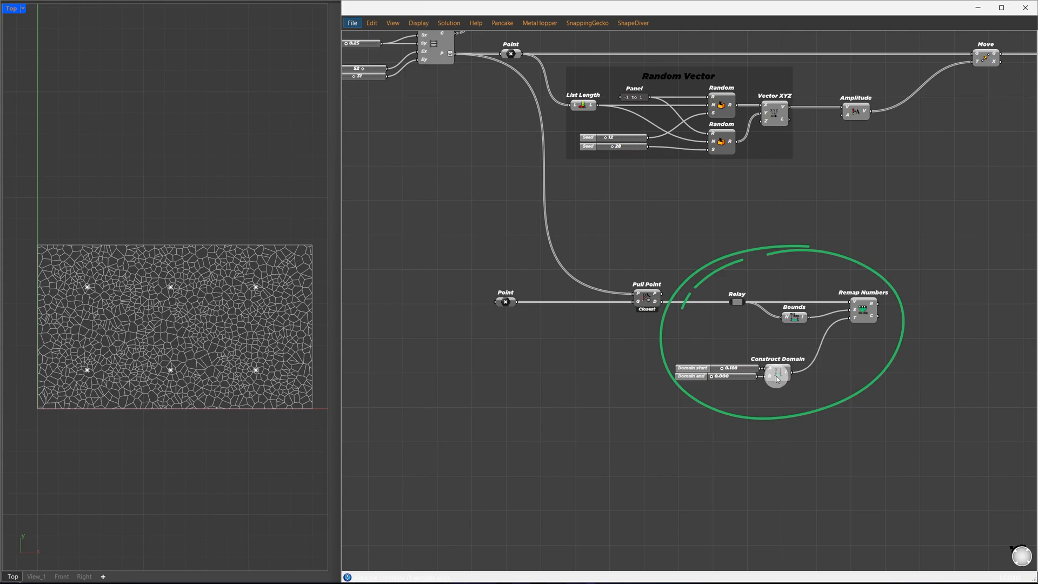
left_click_drag(775, 371, 720, 368)
type("circle")
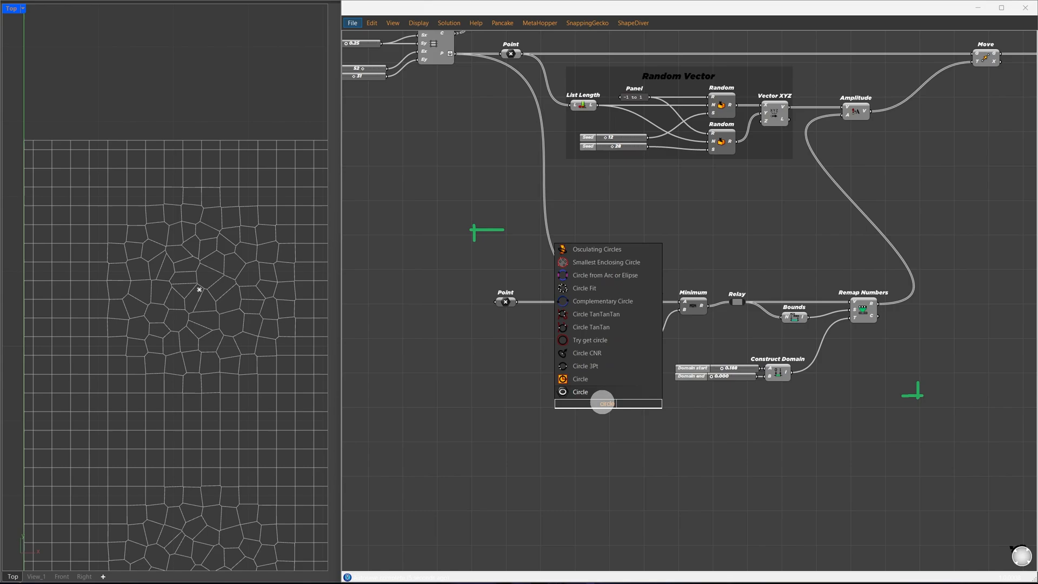
Preview the attractor radius with a temporary Circle and tune the radius slider
left_click(579, 391)
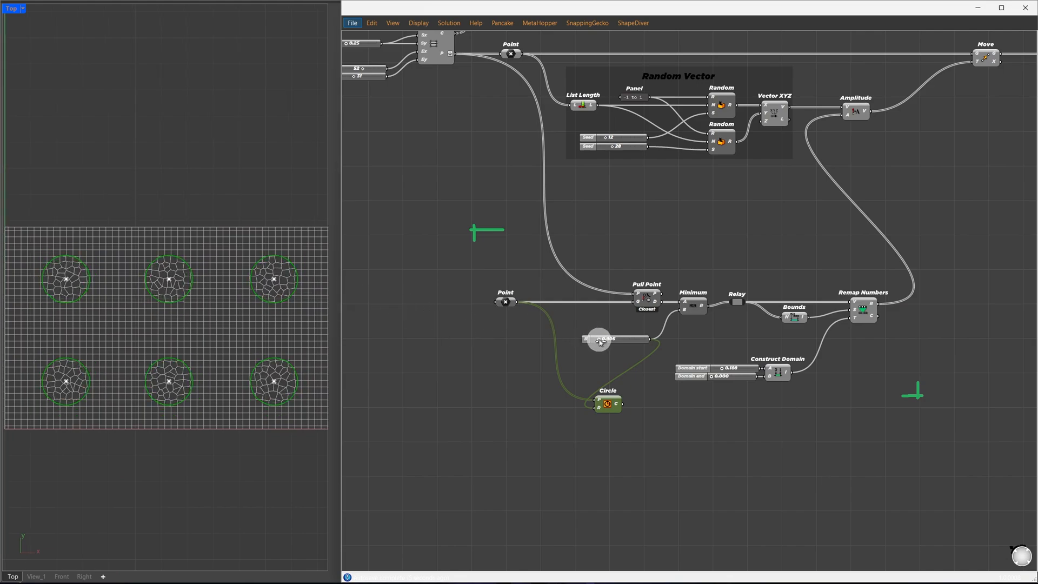
left_click_drag(599, 338, 602, 339)
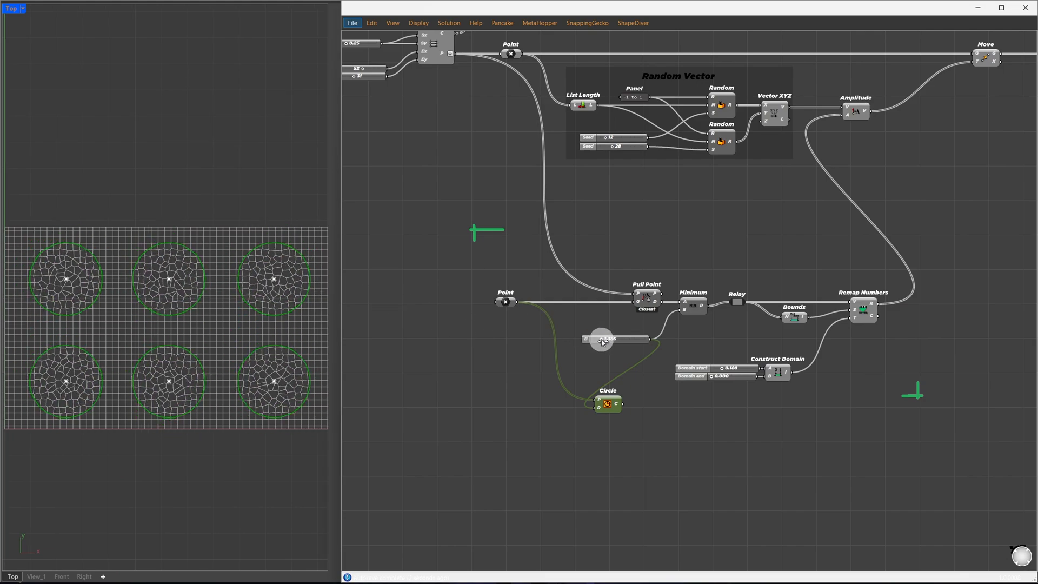
left_click_drag(608, 338, 588, 338)
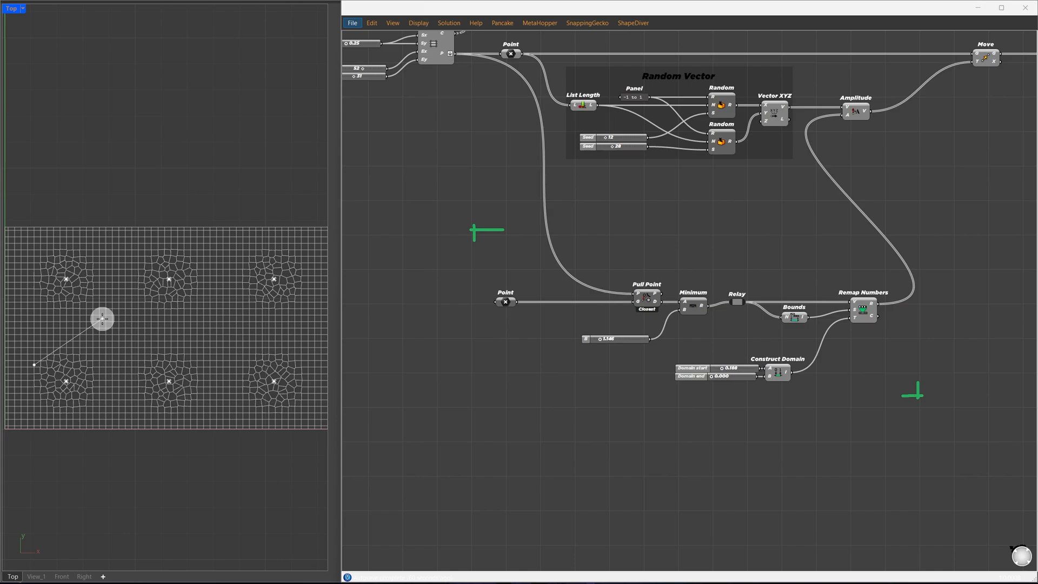
left_click_drag(102, 318, 187, 332)
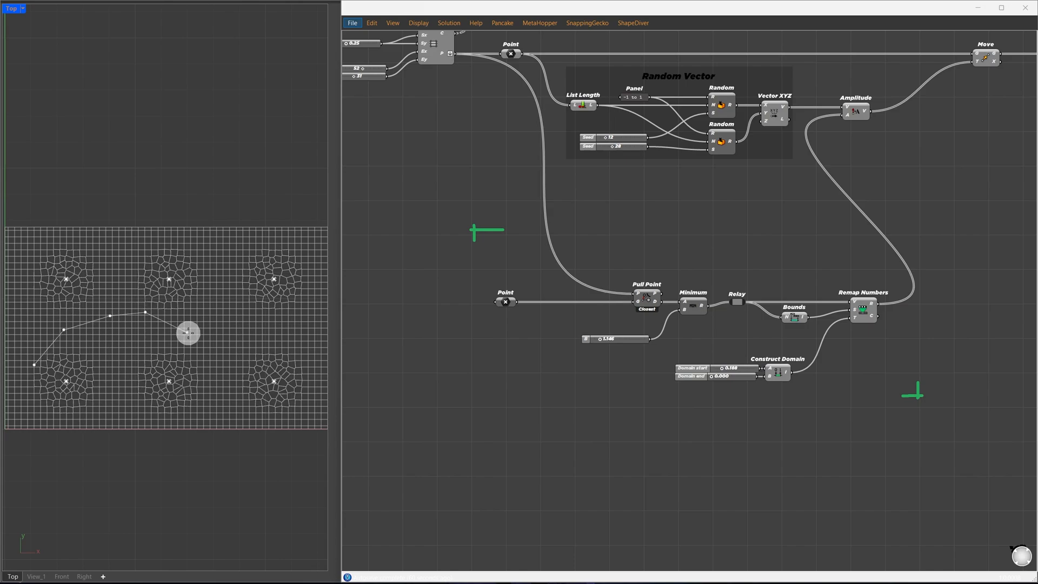
left_click_drag(186, 332, 193, 305)
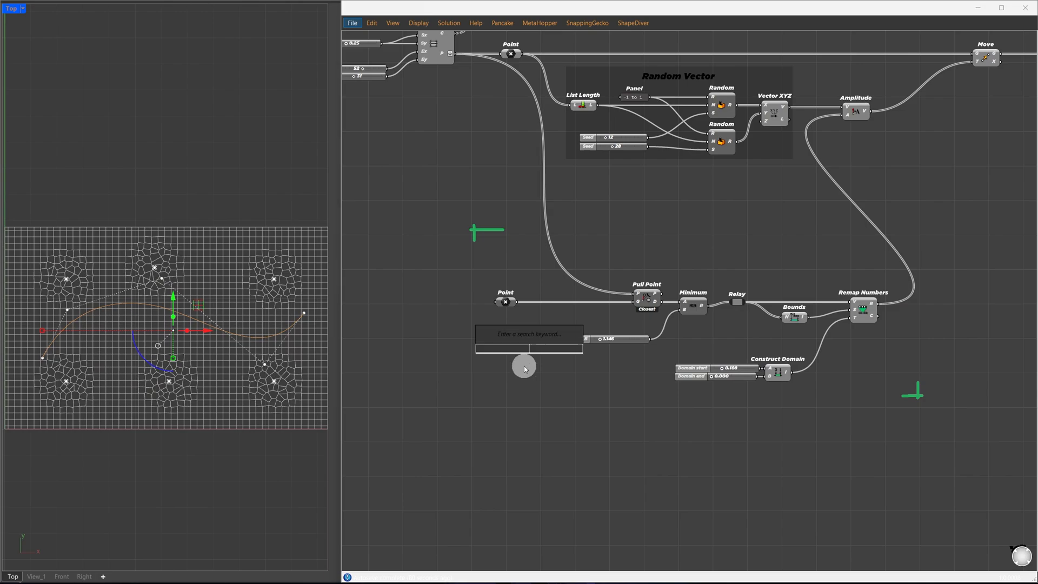
left_click(529, 347)
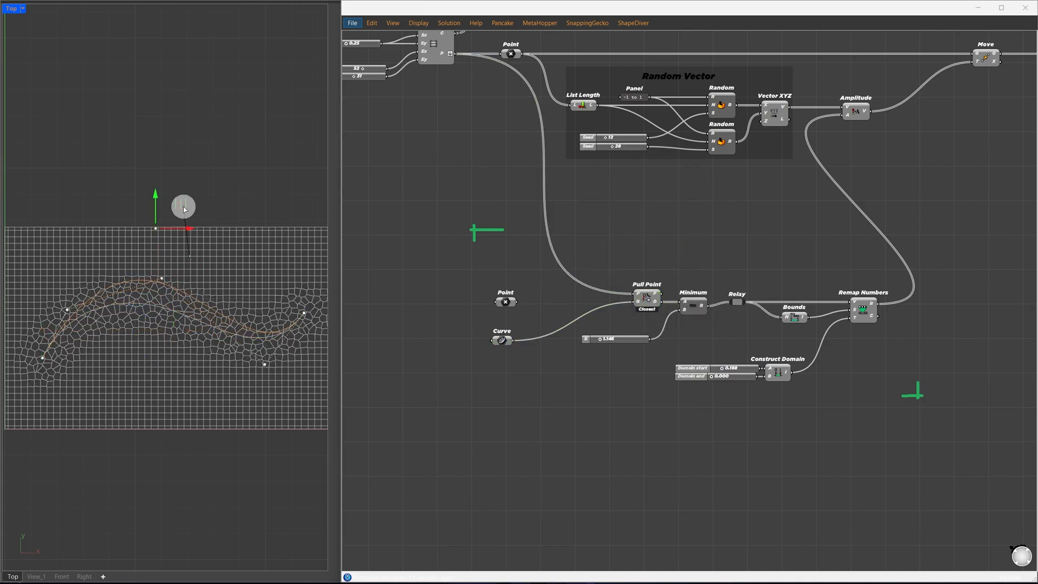
left_click_drag(184, 207, 286, 375)
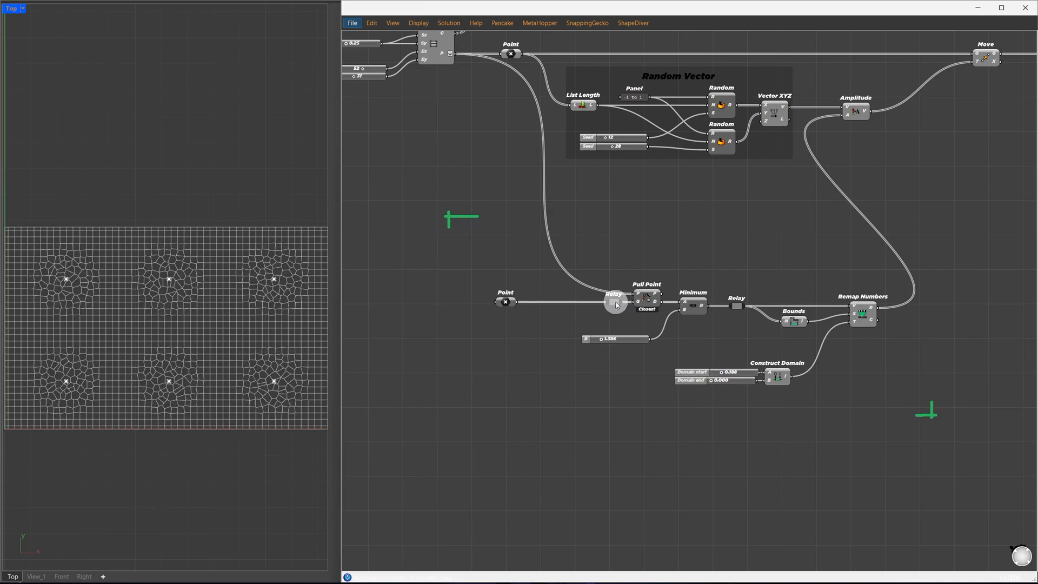
left_click_drag(615, 305, 751, 421)
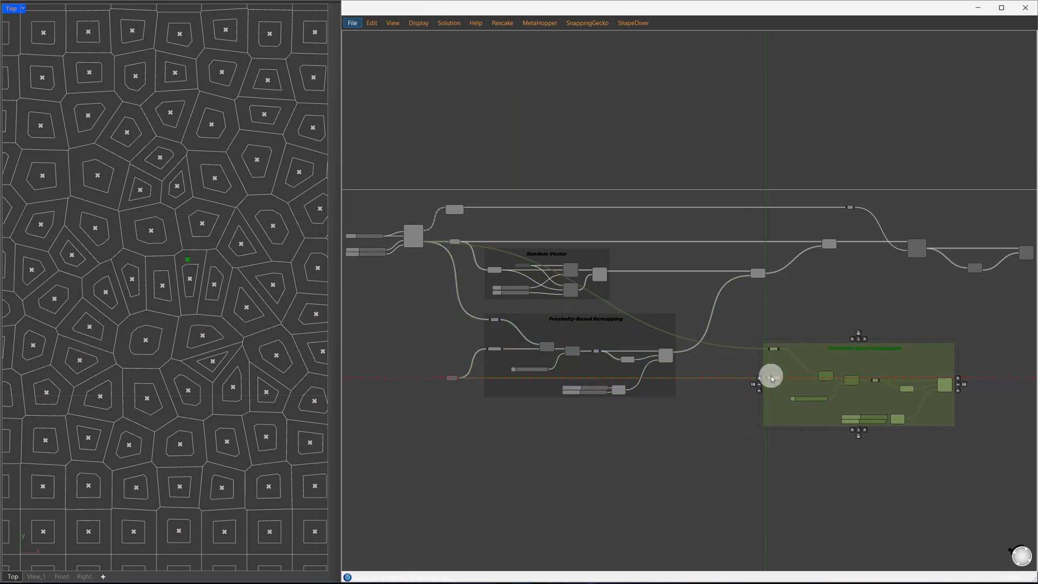
Reposition the copied remapping group and review the scaled paving grid in the top view
left_click_drag(770, 377, 779, 482)
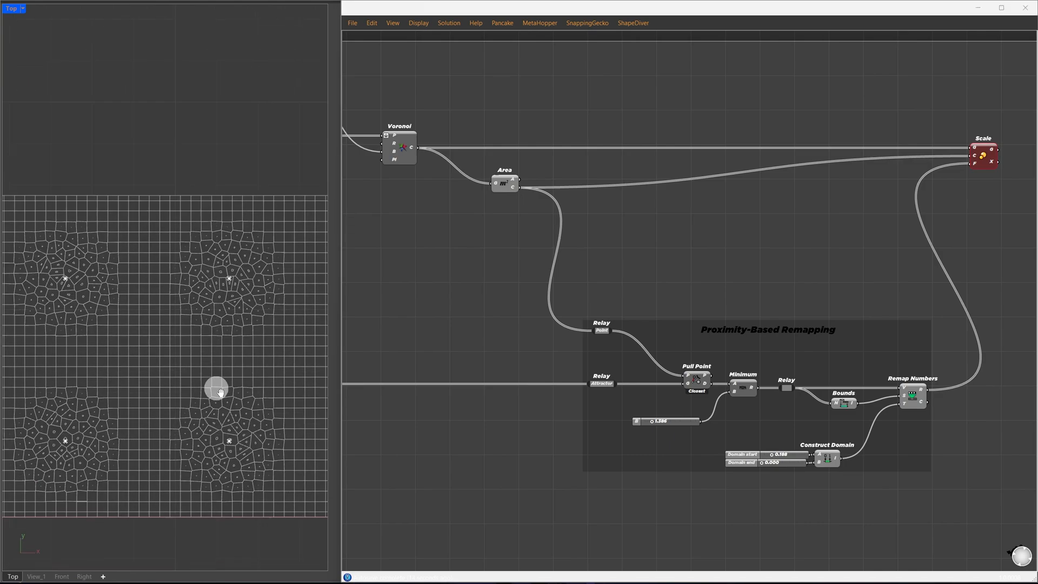
left_click_drag(784, 462, 780, 464)
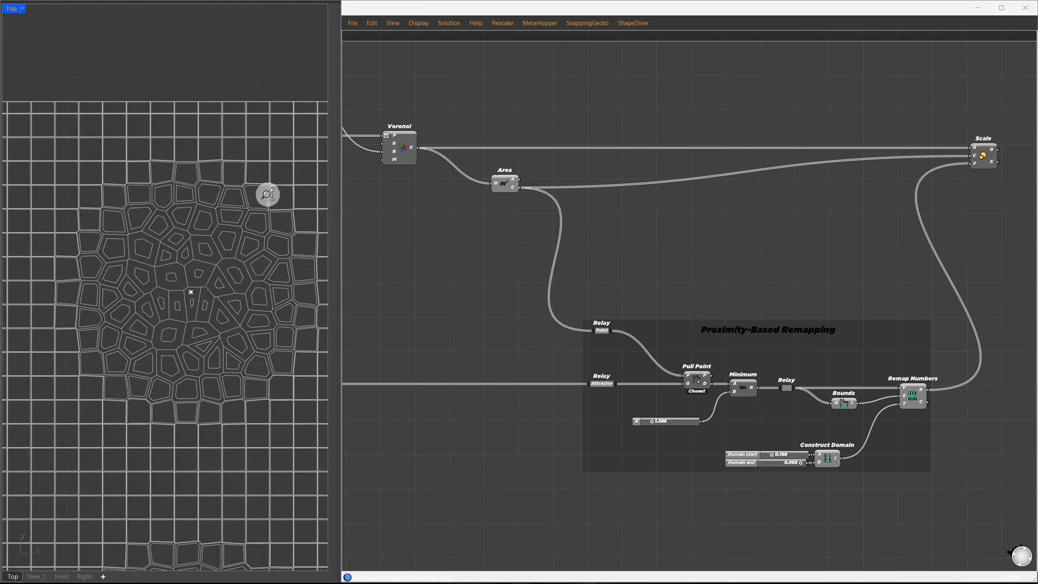
left_click_drag(780, 454, 768, 454)
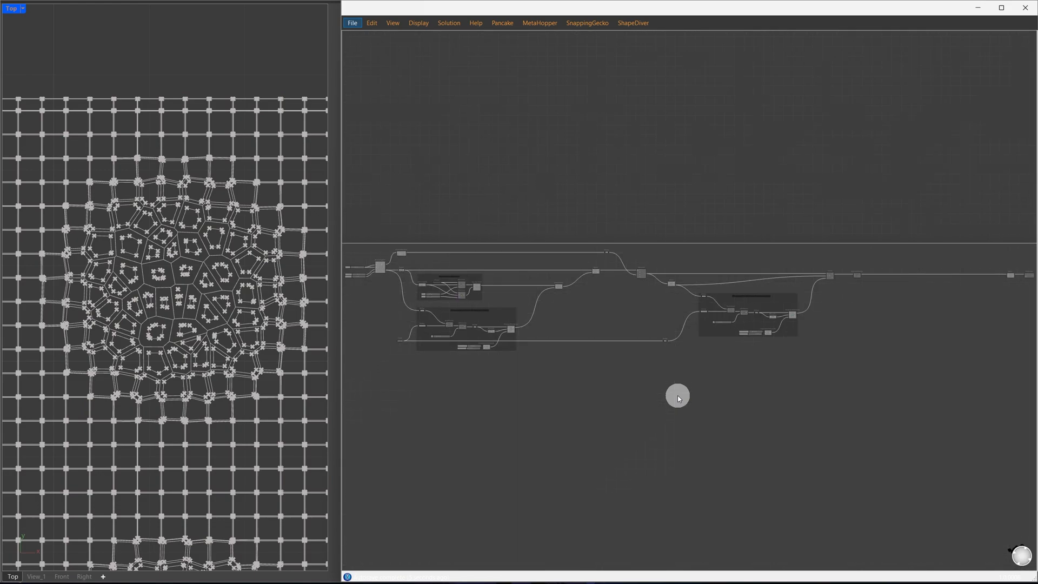
Wire the remapped values into the Move step and adjust its input options
left_click(803, 361)
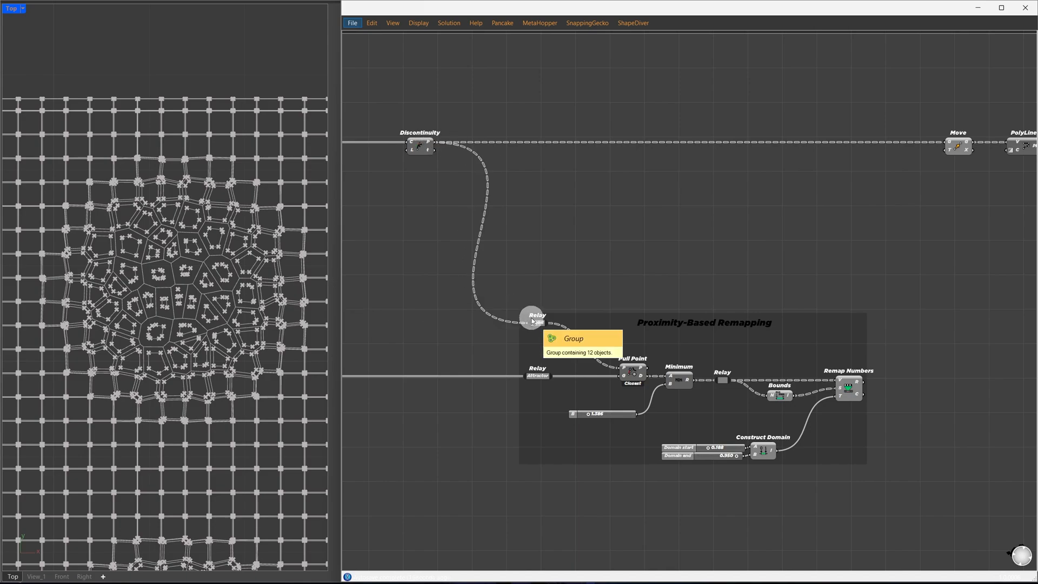
right_click(777, 395)
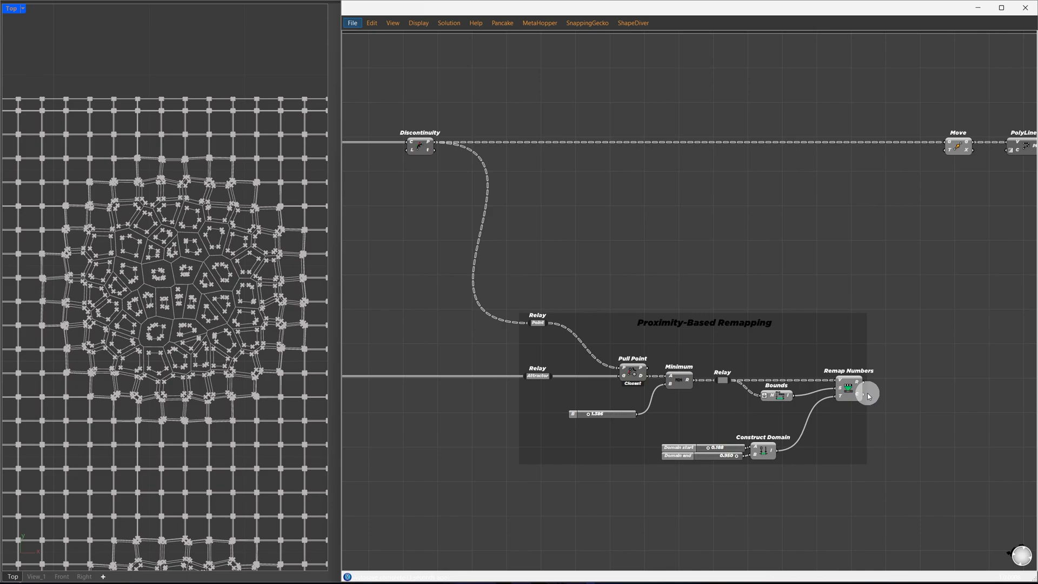
left_click_drag(857, 394, 921, 137)
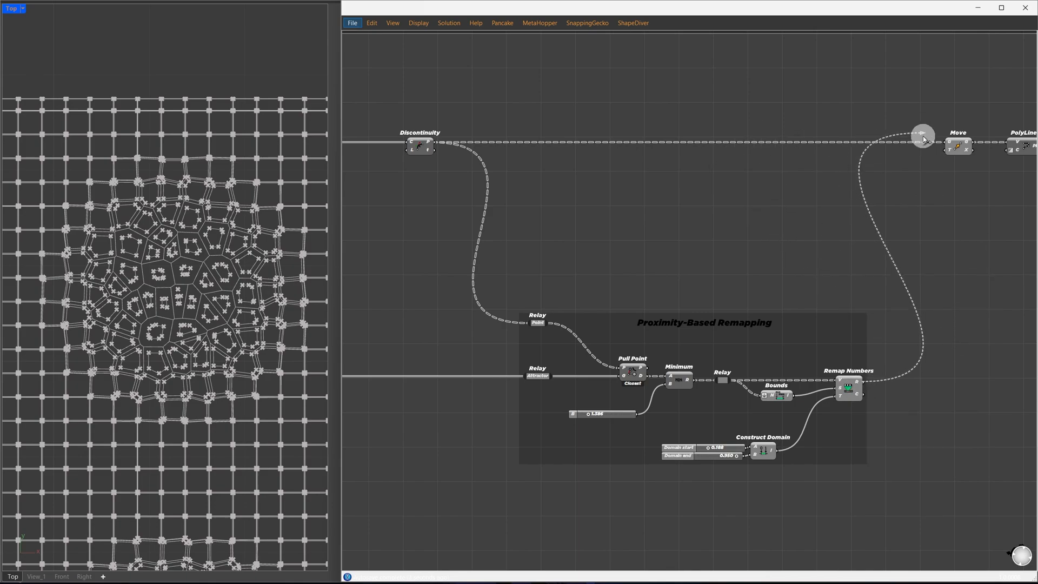
left_click(956, 143)
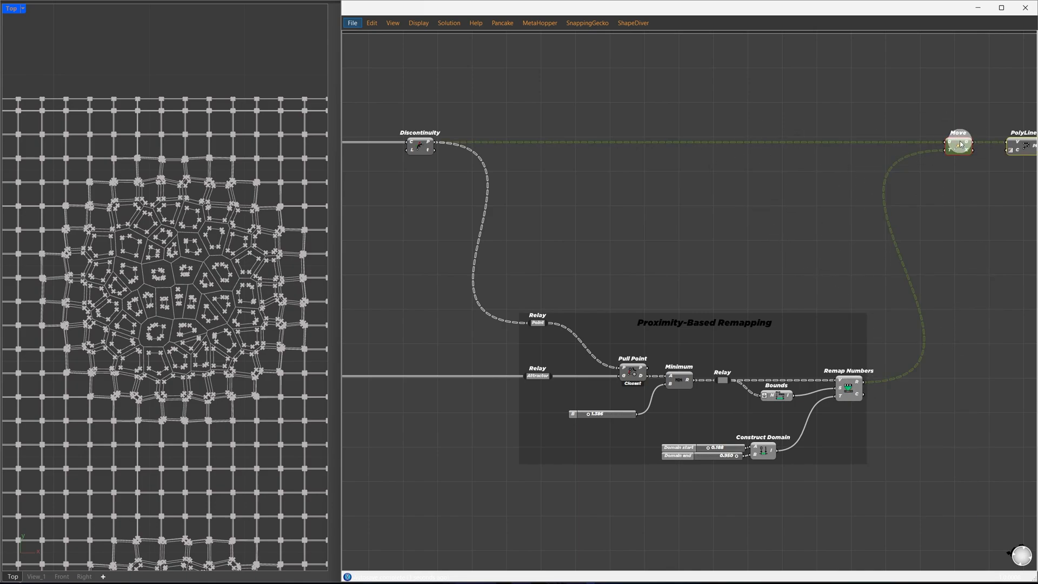
right_click(957, 142)
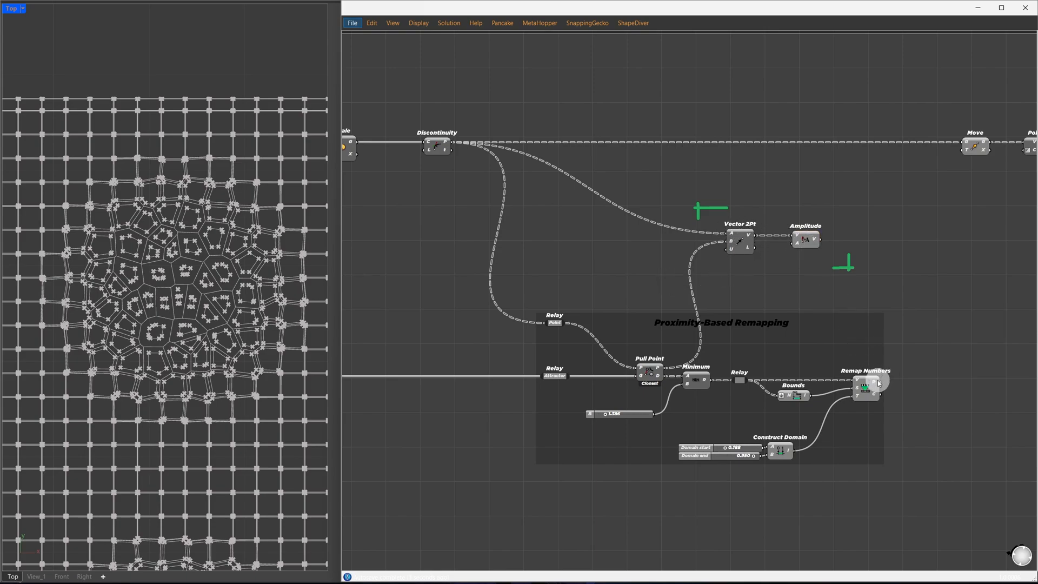
Connect the amplitude-scaled vectors into Move and adjust the remapping range's upper slider
left_click_drag(875, 387, 947, 154)
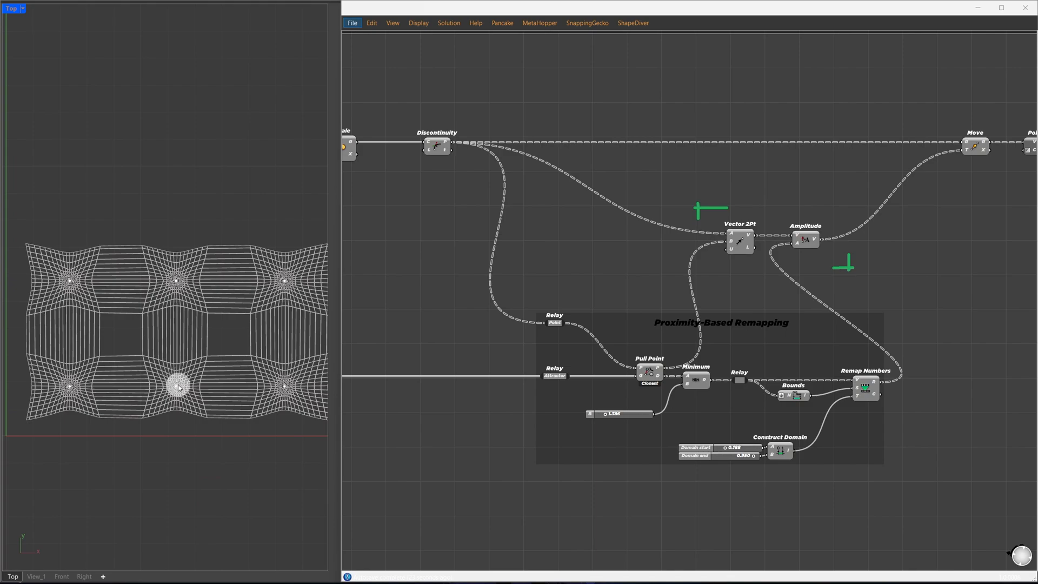
mouse_move(774, 258)
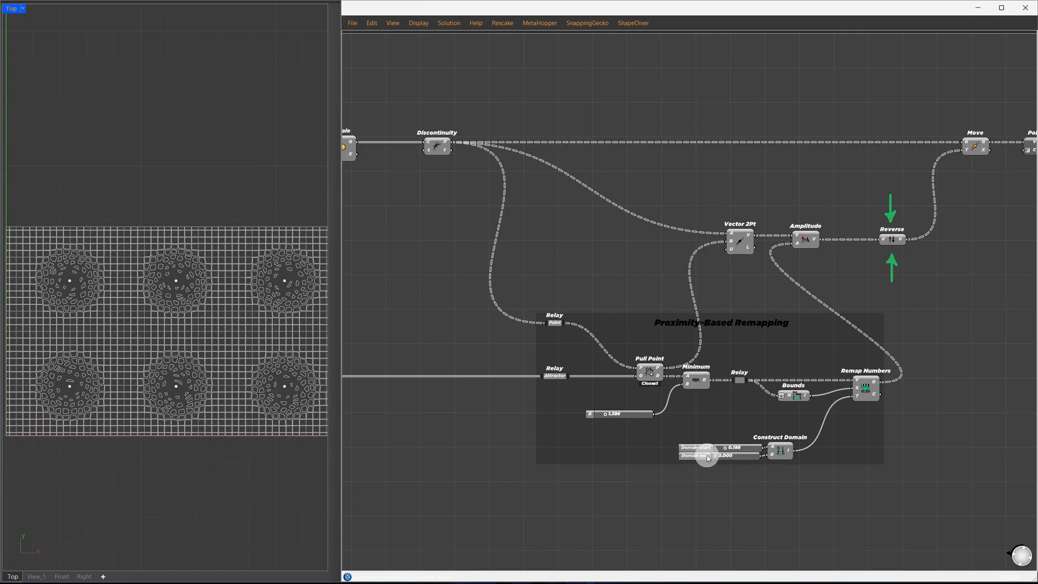
left_click_drag(735, 448, 711, 447)
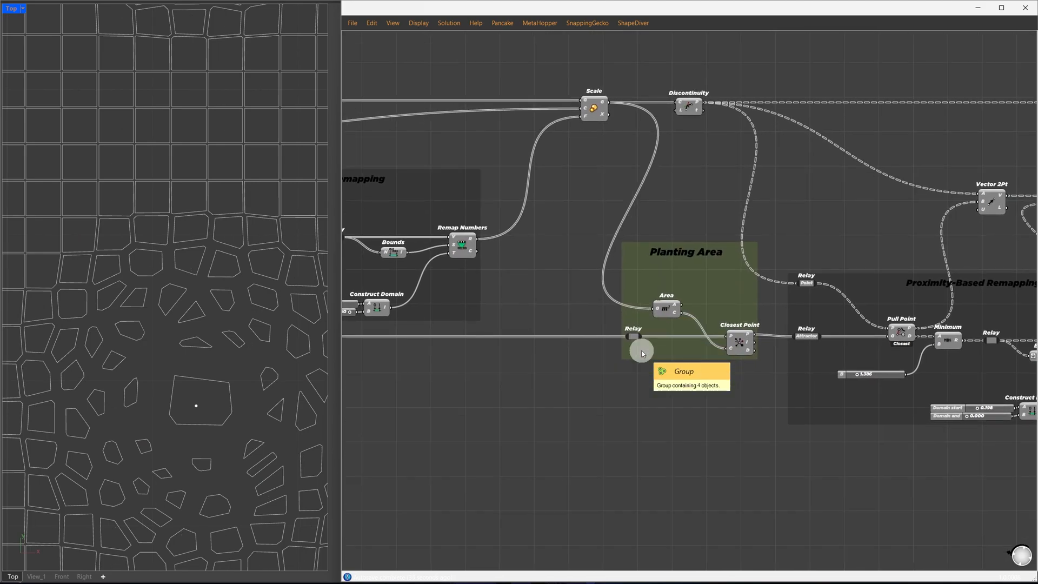
Zoom the canvas around the Planting Area group while tuning the domain start
scroll("down", 3)
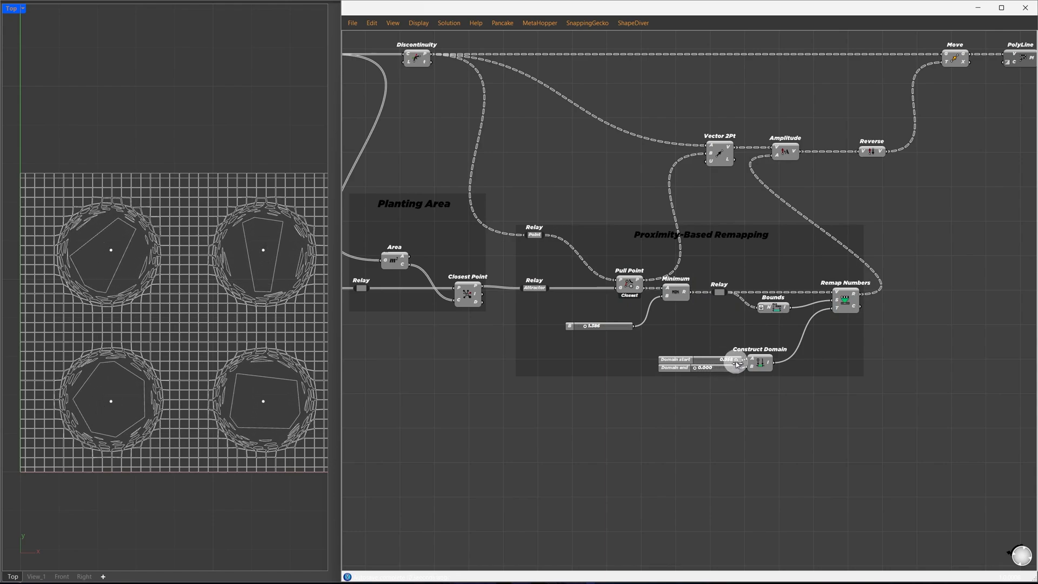
left_click_drag(725, 358, 739, 359)
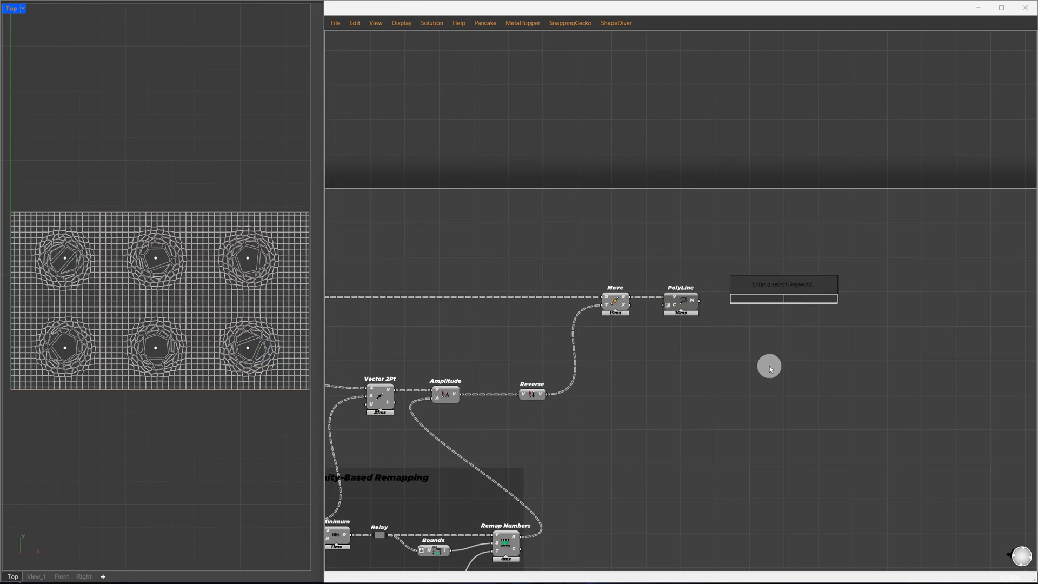
Add Boundary Surfaces from the polylines and Extrude them along the Unit Z vector
type("boundary s")
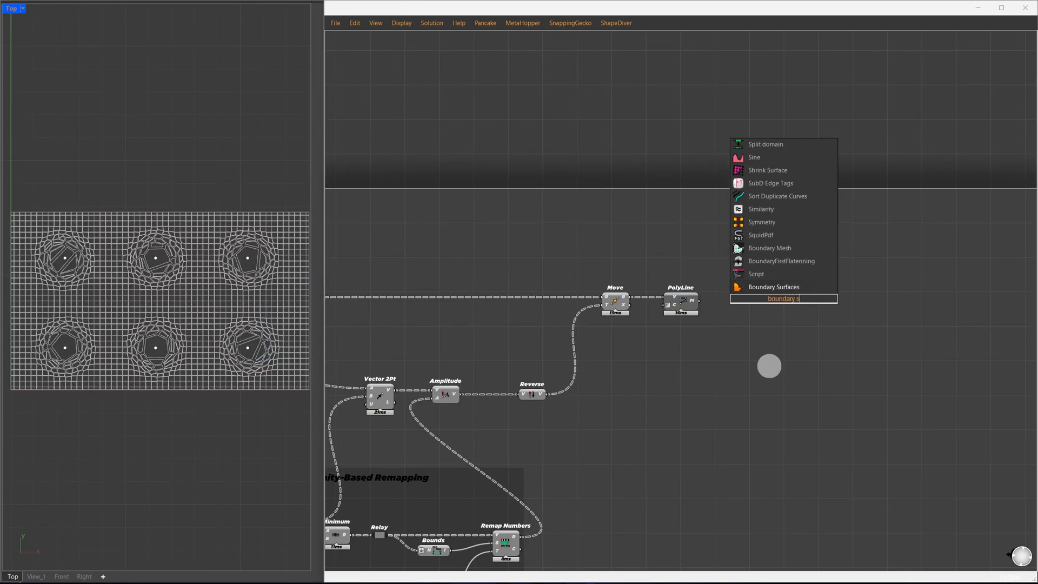
left_click(773, 287)
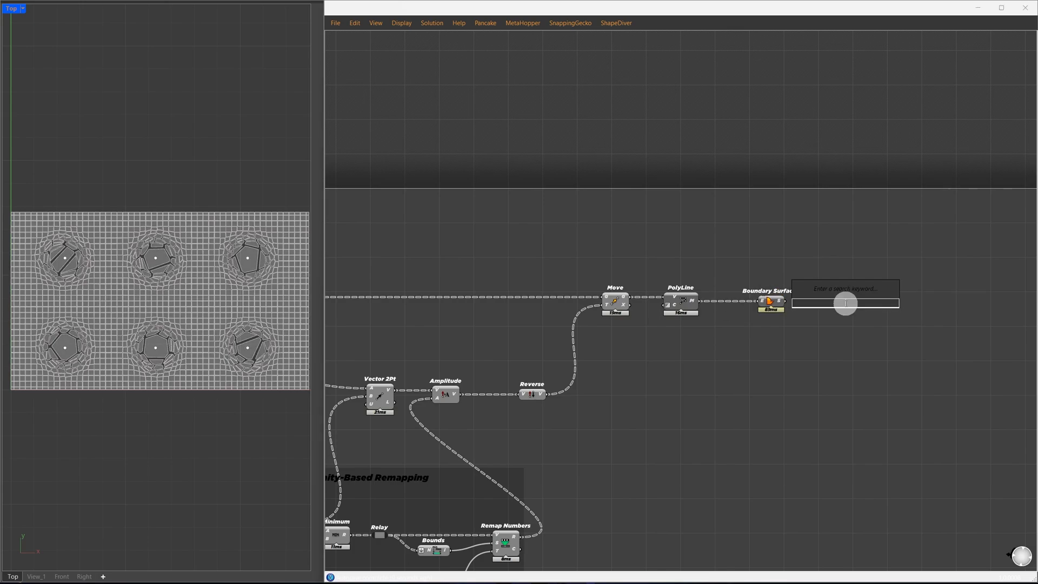
type("Extrude")
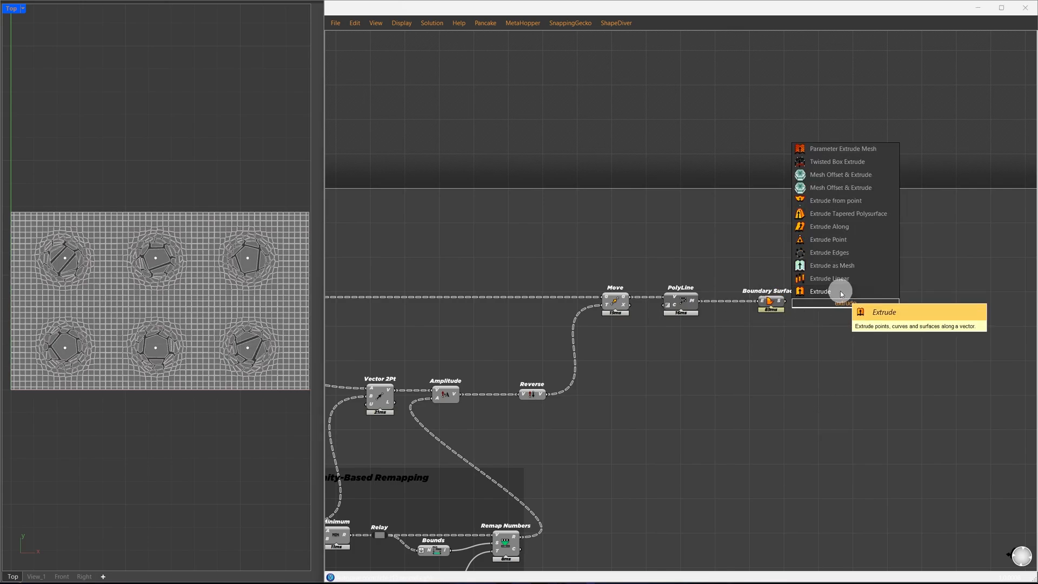
left_click(819, 291)
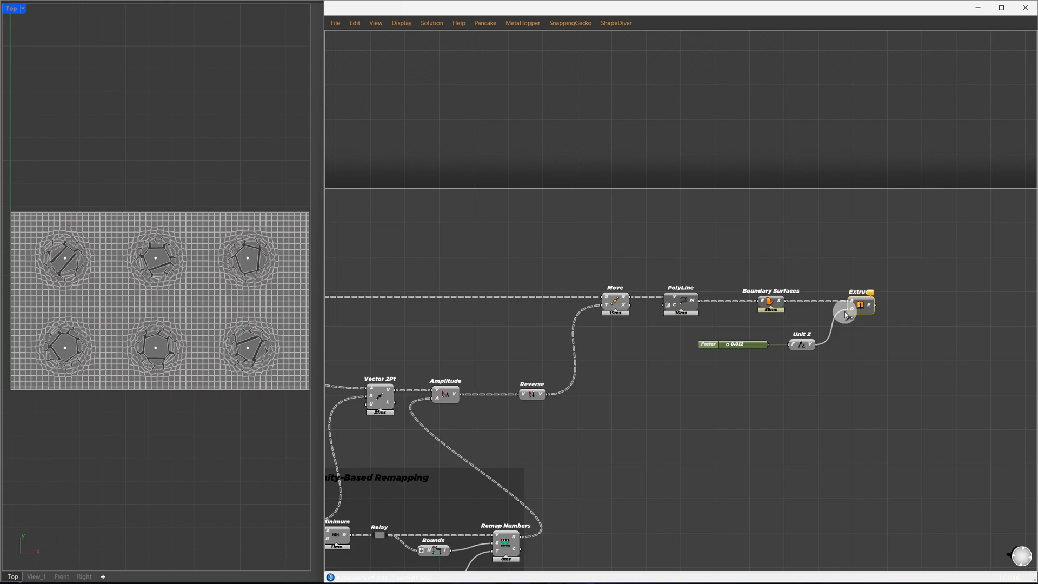
left_click(34, 576)
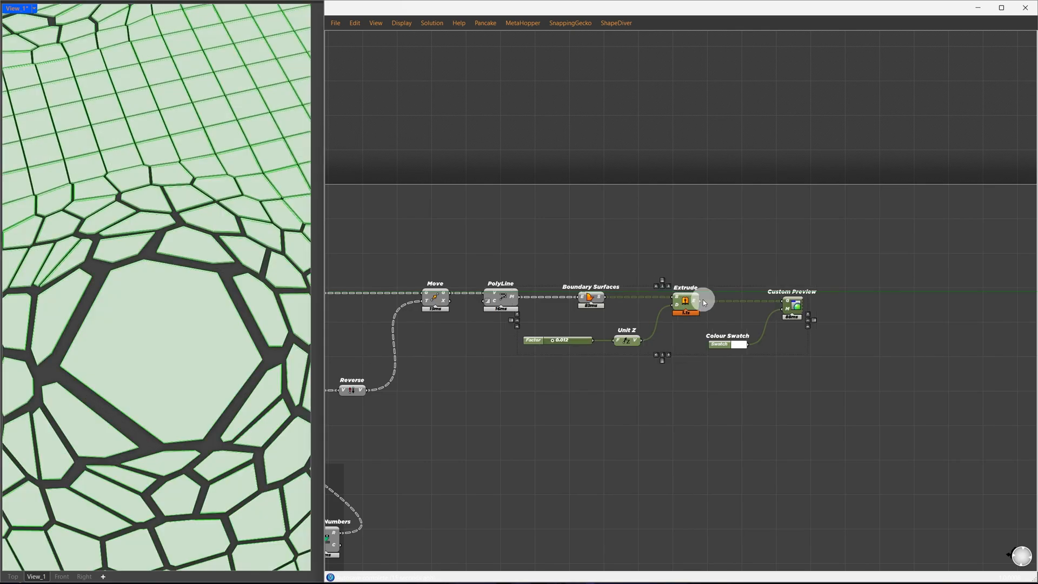
Graft the boundary surfaces, cull the planting cells by index, and add Offset Curve for their outlines
right_click(599, 296)
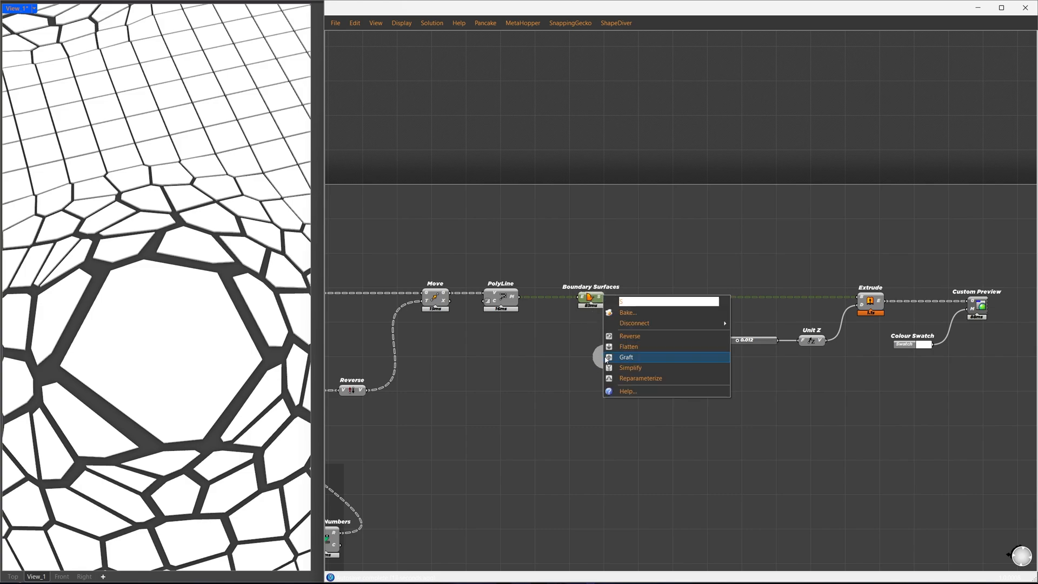
left_click(626, 357)
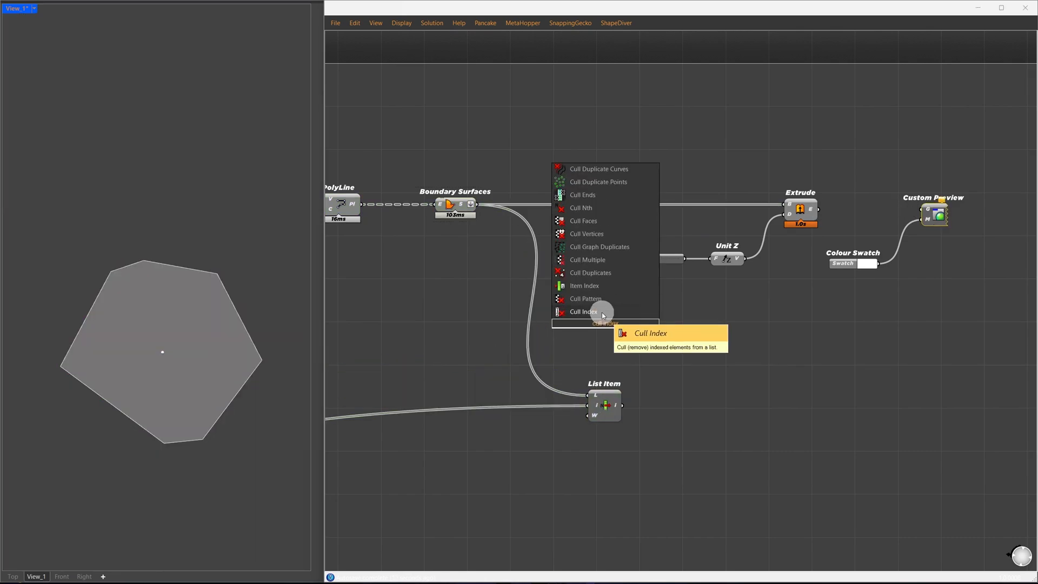
left_click(582, 311)
type("offset curve")
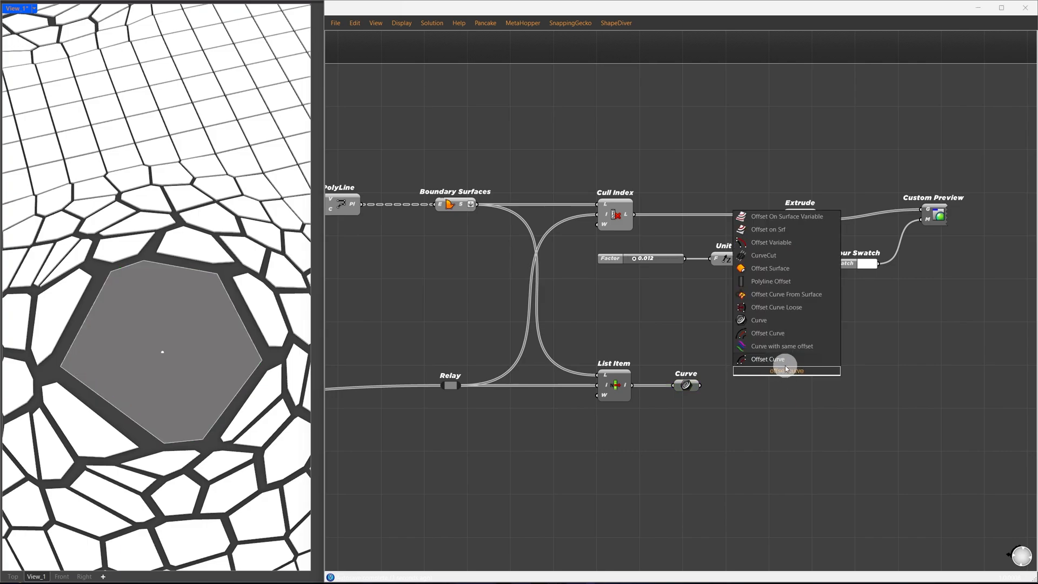
left_click(767, 359)
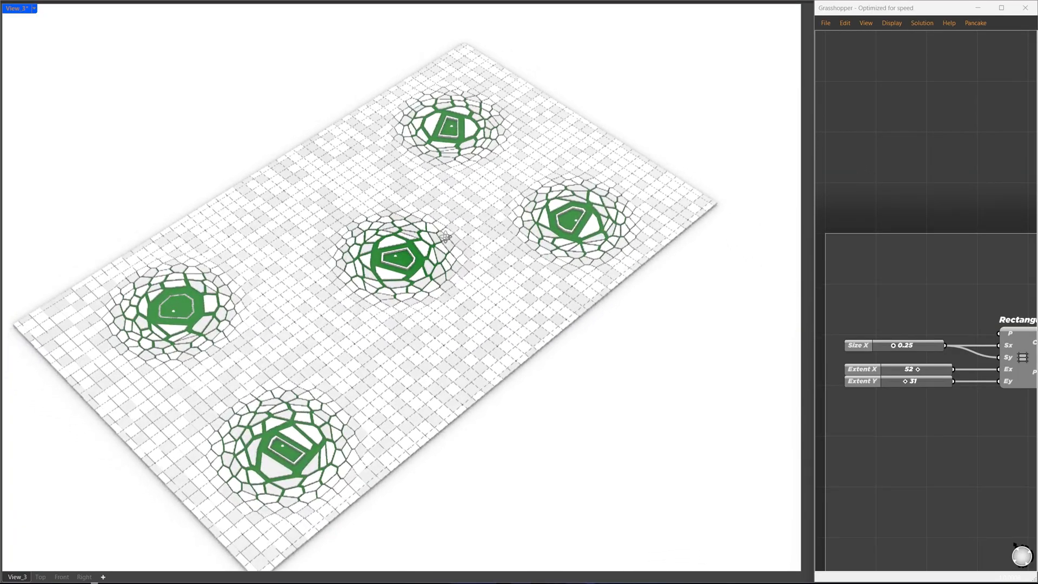
Restore a saved solution state showing woven green cells around five attractors
left_click(921, 23)
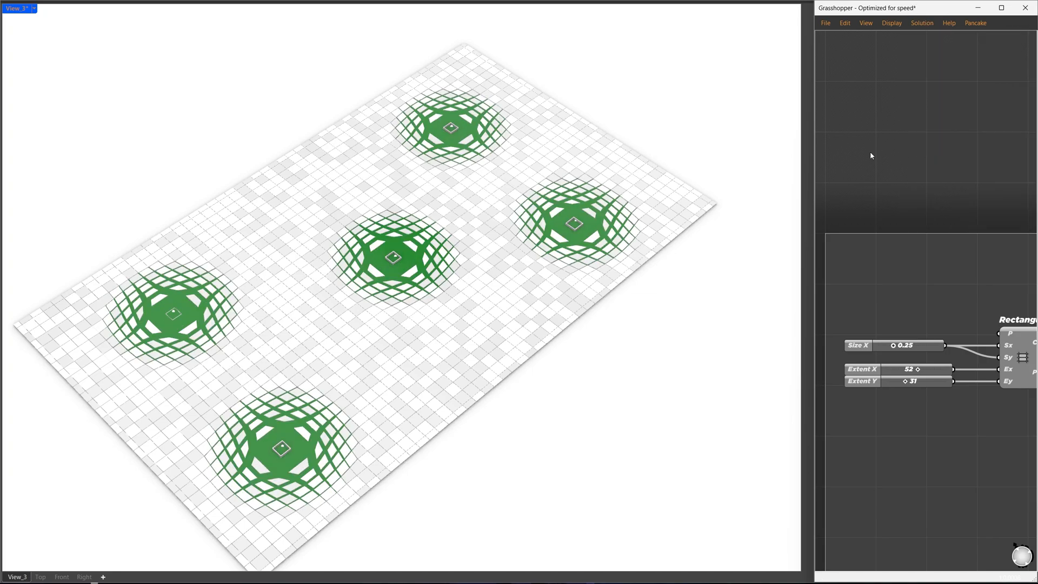
left_click(920, 22)
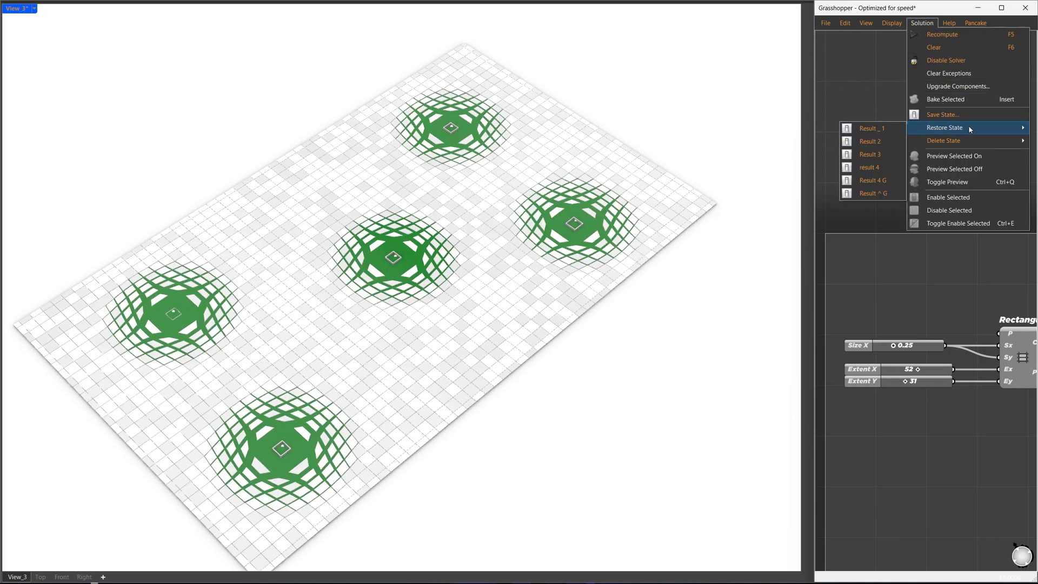